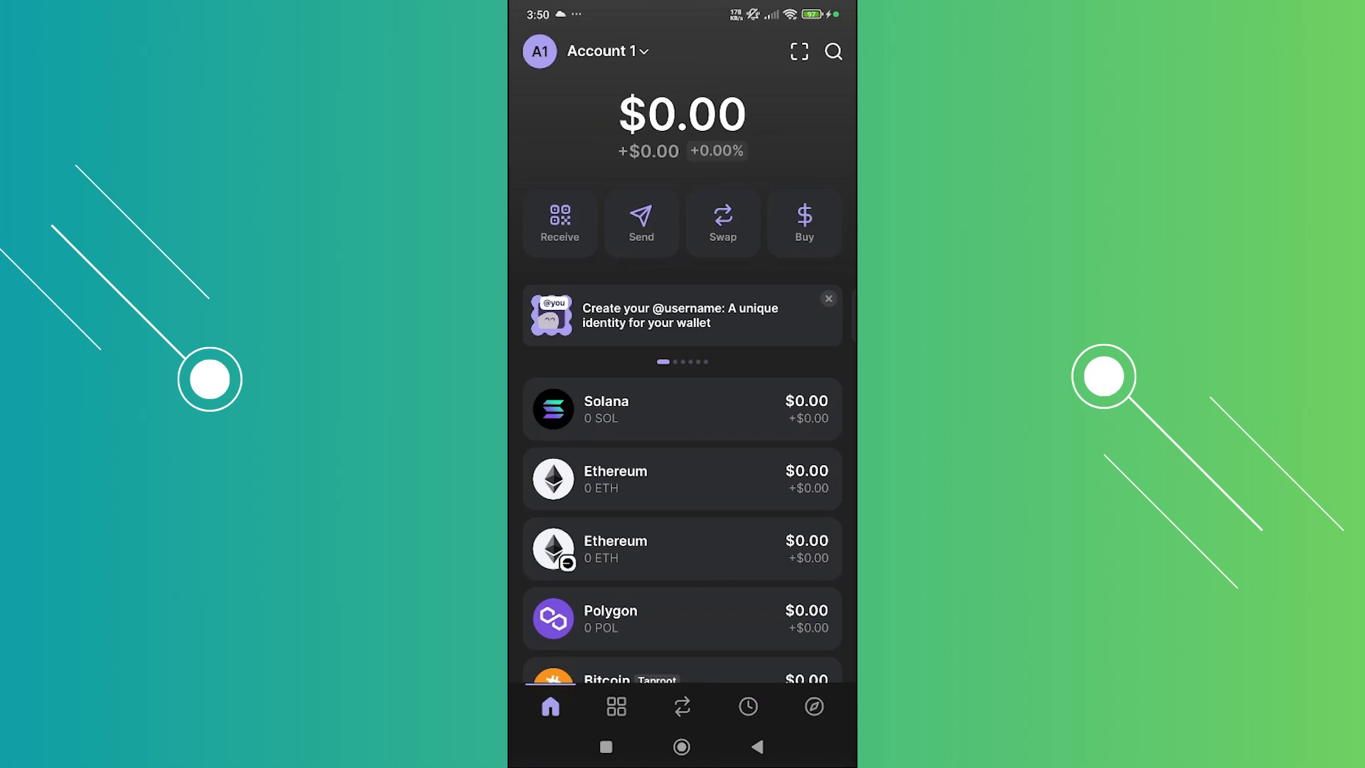
- Set up a swap of 0.5 SOL for ETH on the Swap Tokens screen
click(722, 222)
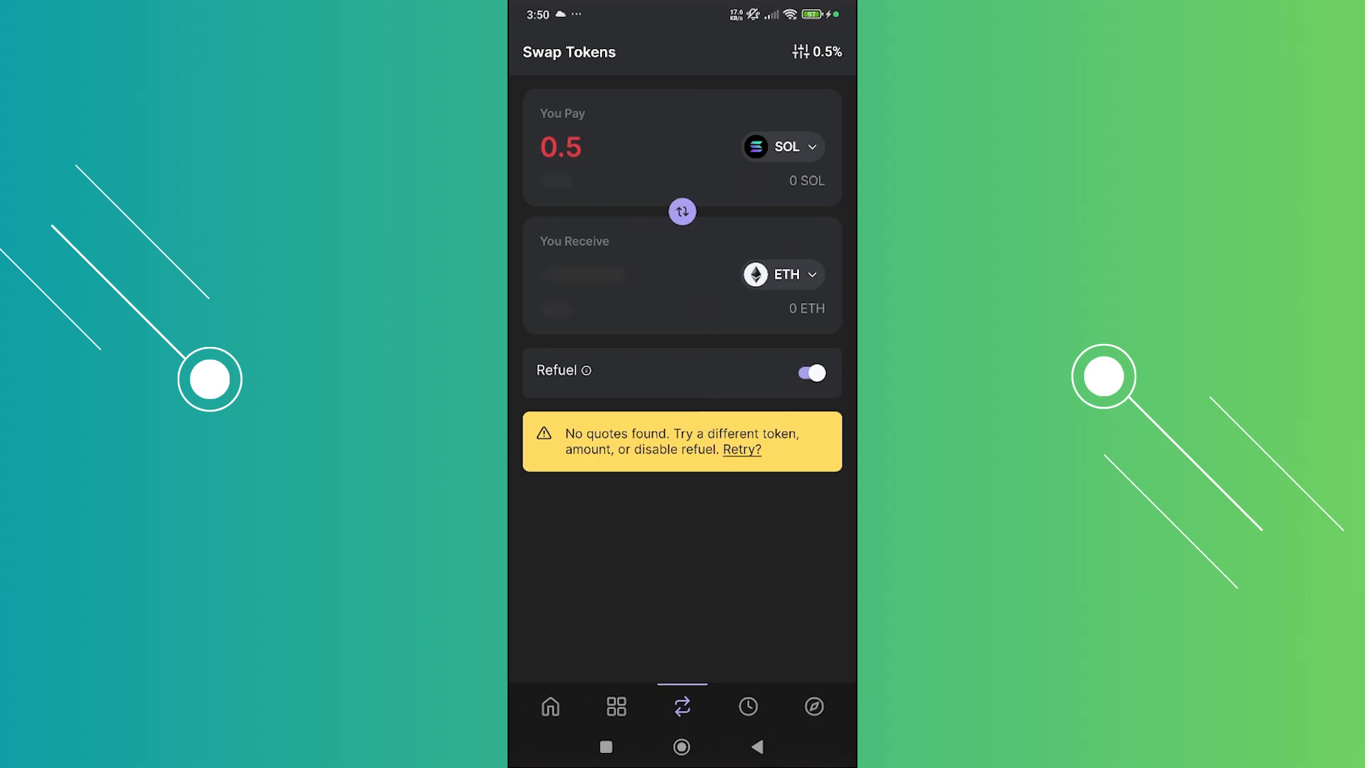
click(781, 146)
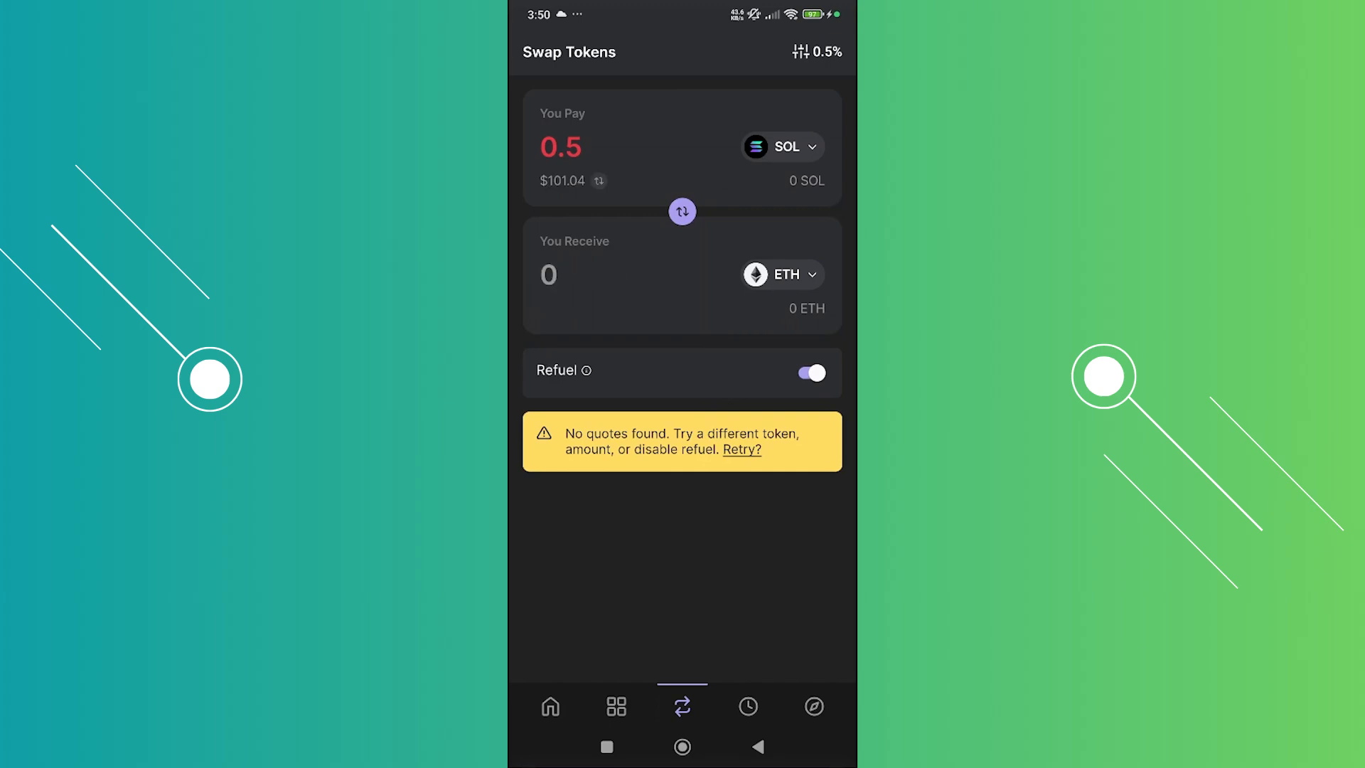
click(779, 274)
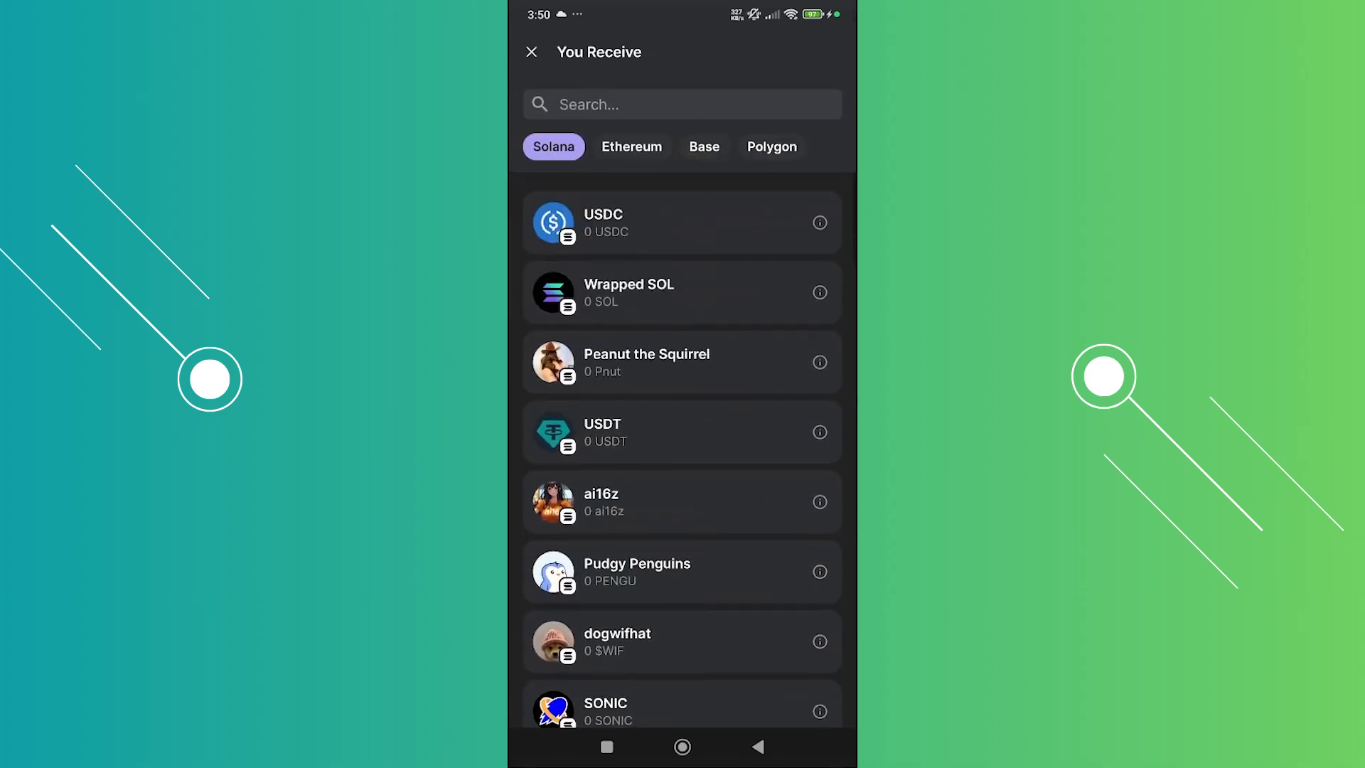
- Filter the receive-token list to the Ethereum network, showing Ethereum, USDC and Tether
click(631, 147)
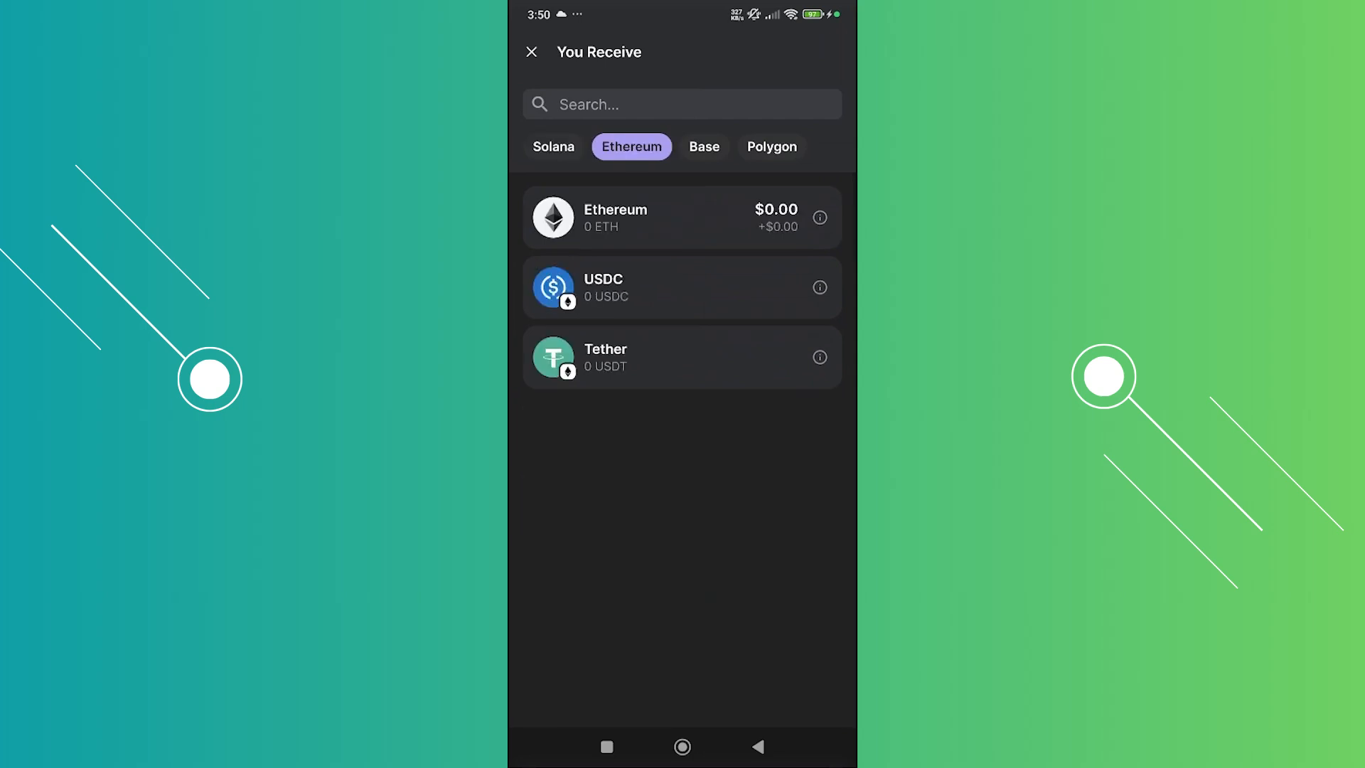